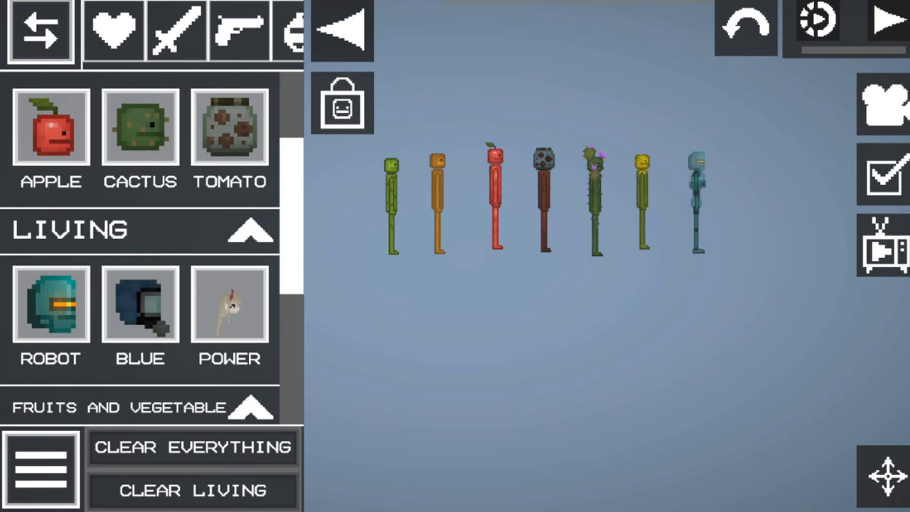
Replace the row of melon figures with the large stacked block structure and list the saved builds
{"action": "left_click", "coordinate": [40, 30]}
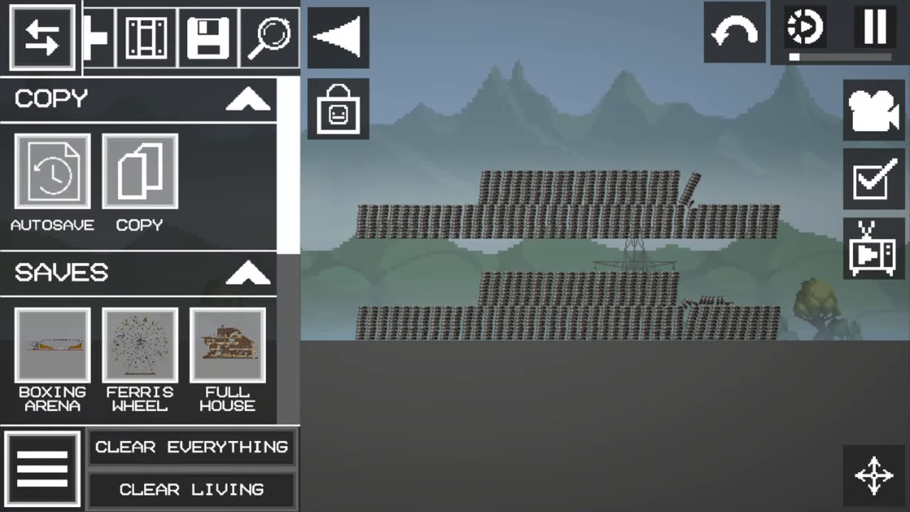
Watch the structure collapse, then clear everything from the map and reopen the Saves list
{"action": "left_click", "coordinate": [335, 37]}
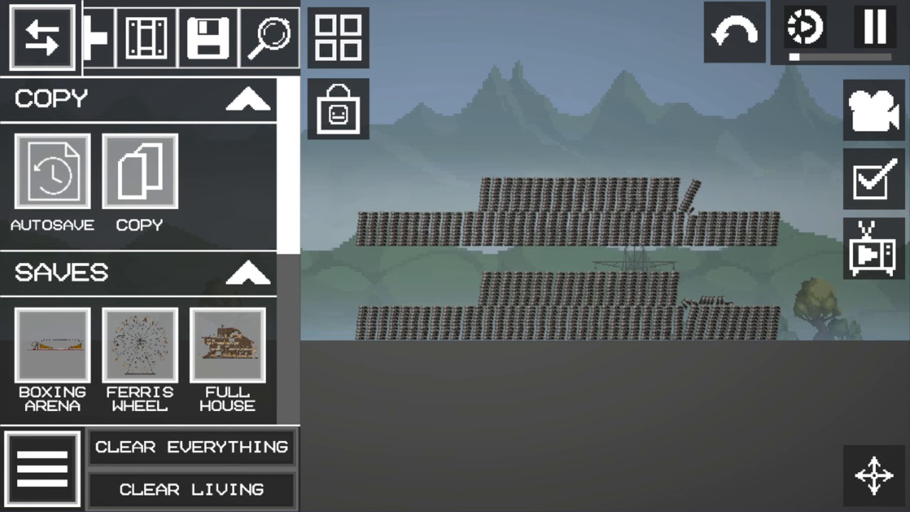
{"action": "left_click", "coordinate": [40, 38]}
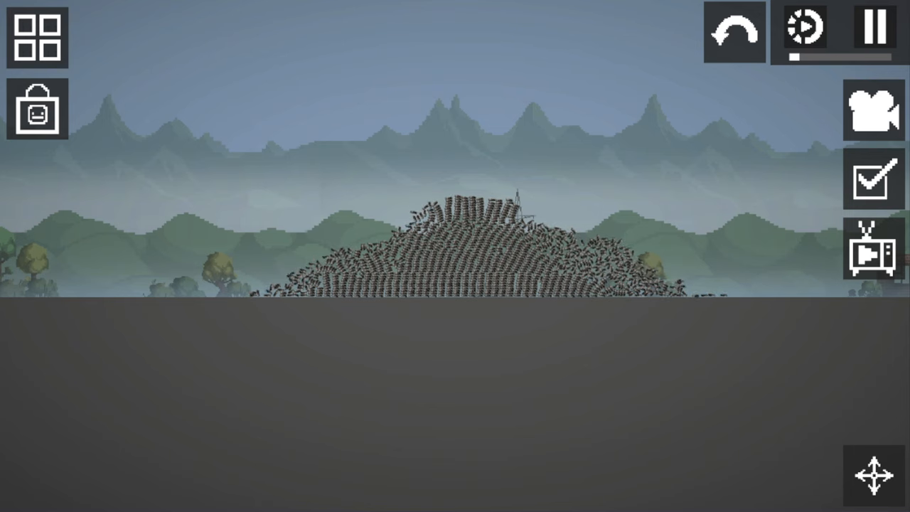
{"action": "left_click", "coordinate": [37, 37]}
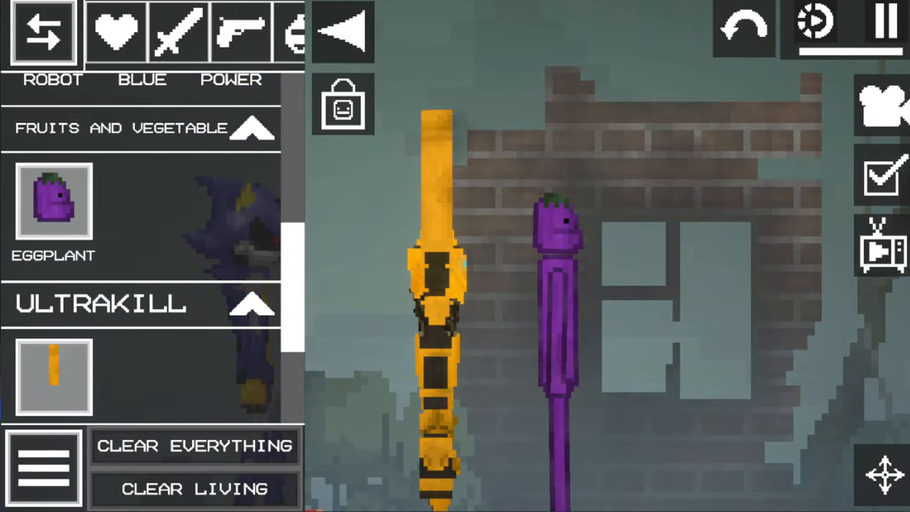
{"action": "left_click", "coordinate": [42, 31]}
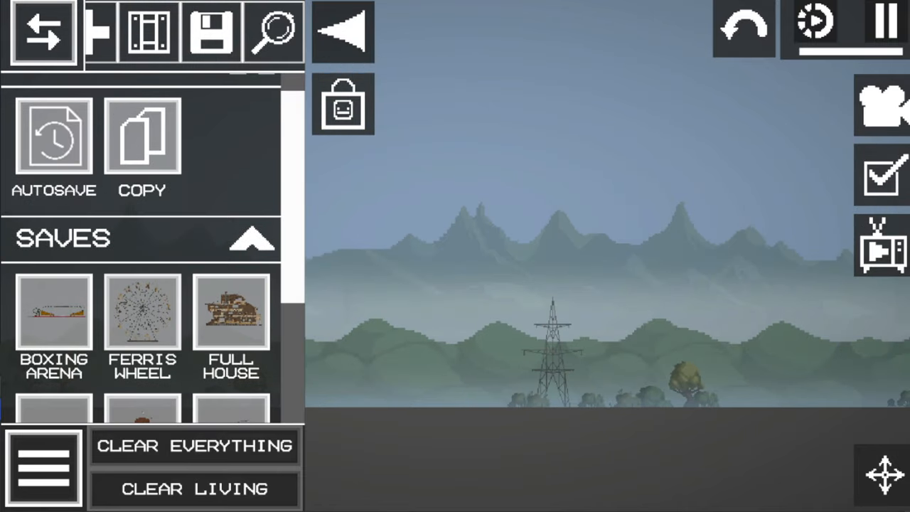
Load the Ferris Wheel save, browse the community store by creator name, then close it
{"action": "left_click", "coordinate": [142, 313]}
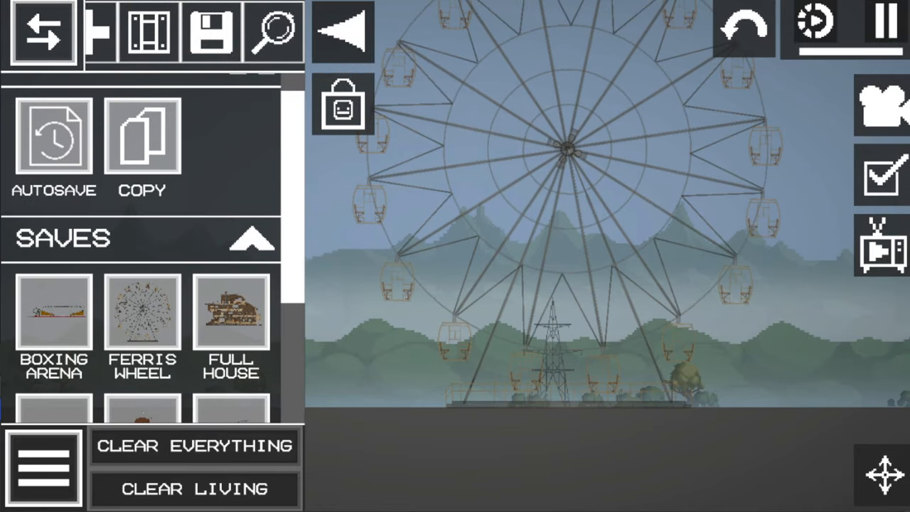
{"action": "left_click", "coordinate": [43, 32]}
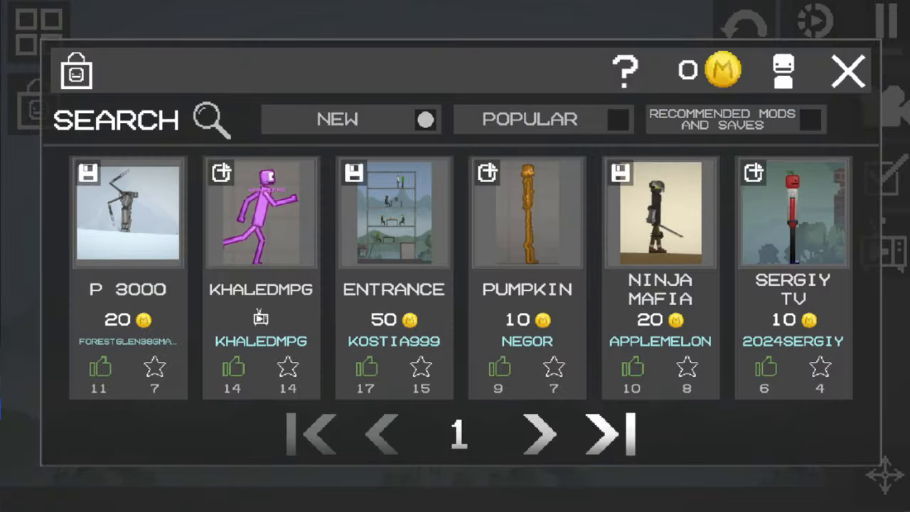
{"action": "left_click", "coordinate": [722, 69]}
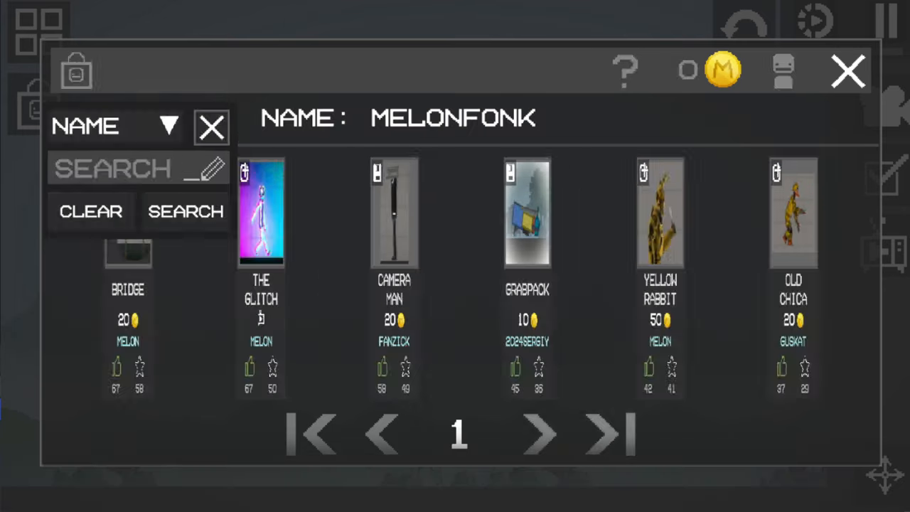
{"action": "left_click", "coordinate": [848, 71]}
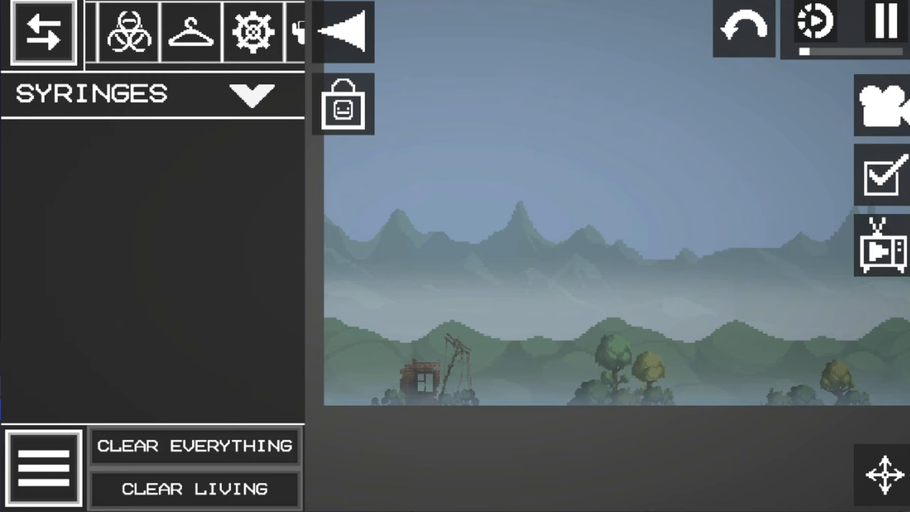
Revisit the community store once more and close it to return to the map
{"action": "left_click", "coordinate": [172, 31]}
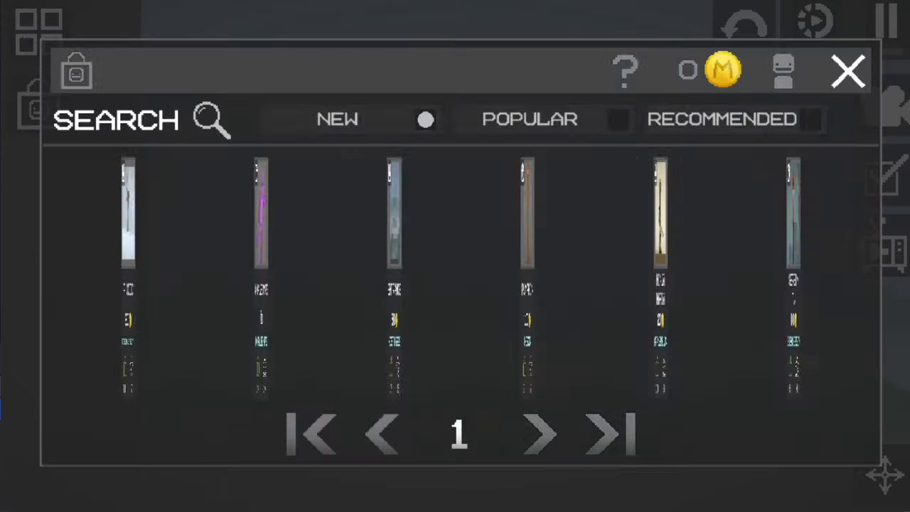
{"action": "left_click", "coordinate": [847, 72]}
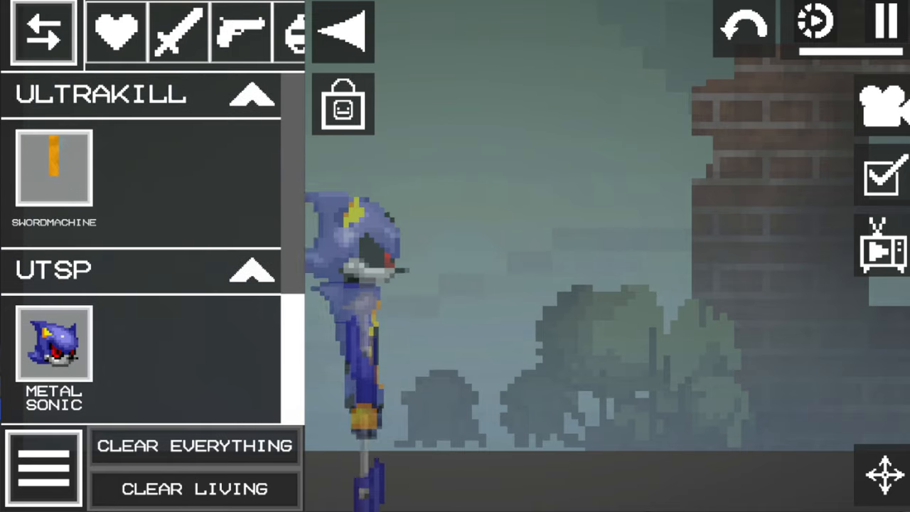
View the character lineup, then clear all characters from the map
{"action": "left_click", "coordinate": [41, 32]}
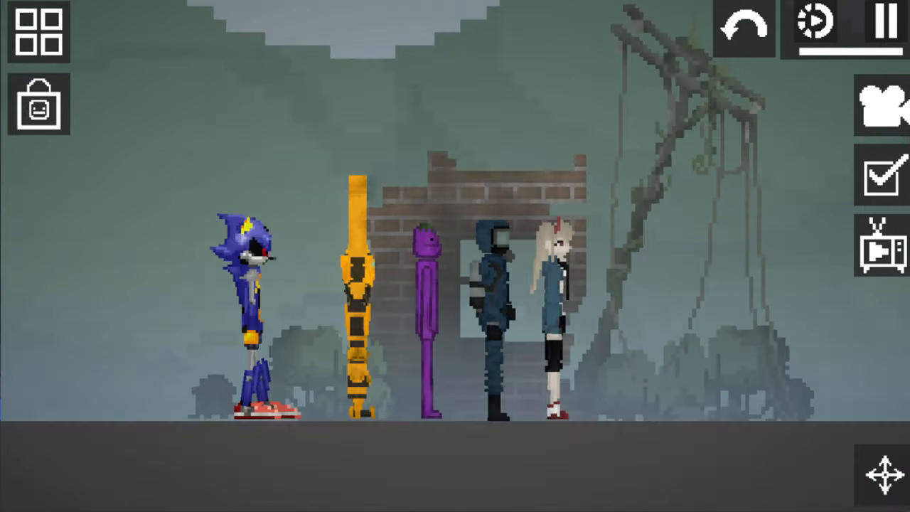
{"action": "left_click", "coordinate": [38, 31]}
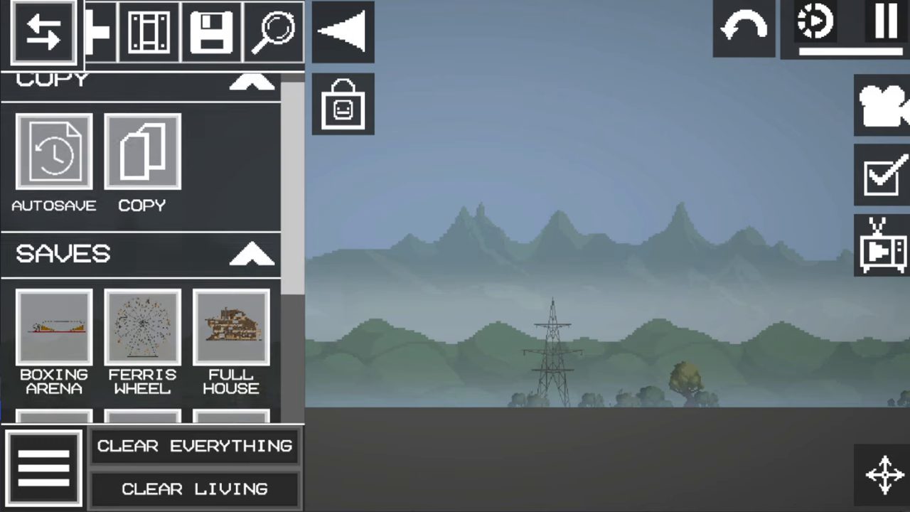
Load the Ferris Wheel save, view it, then open the community store of mods and saves
{"action": "left_click", "coordinate": [142, 327]}
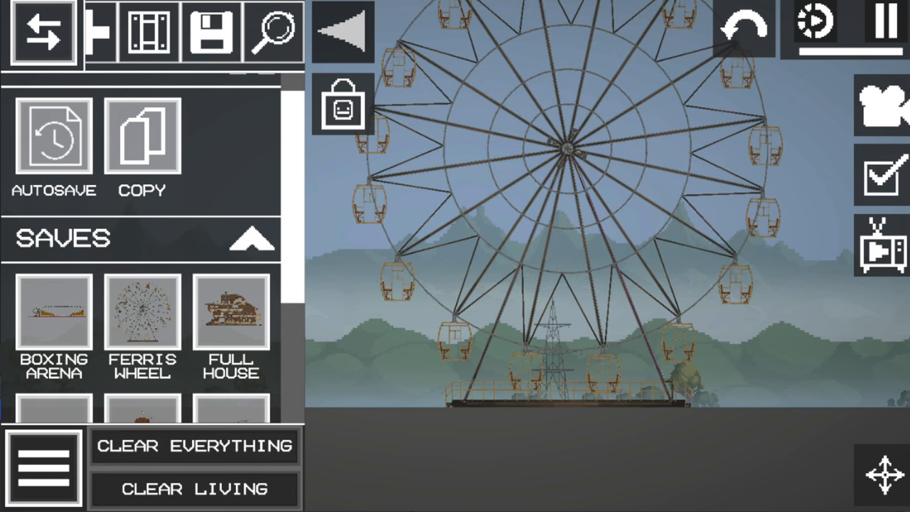
{"action": "left_click", "coordinate": [41, 32]}
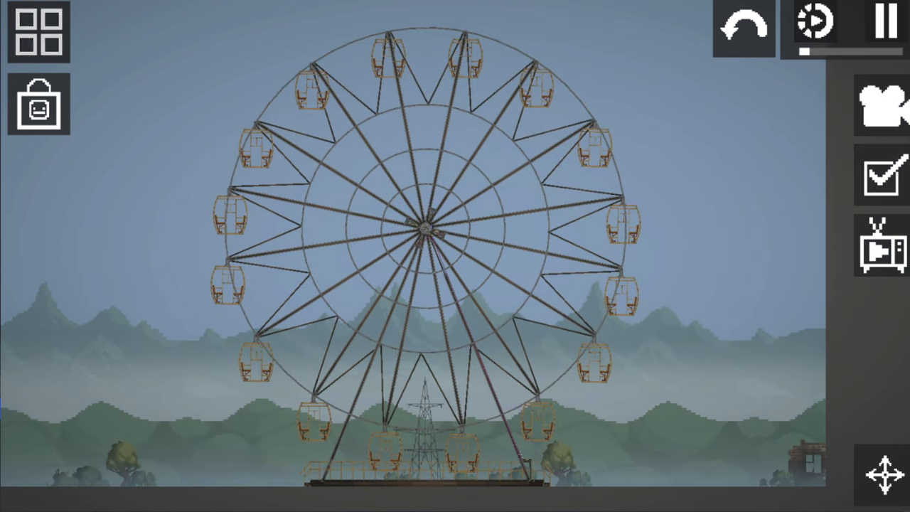
{"action": "left_click", "coordinate": [39, 35]}
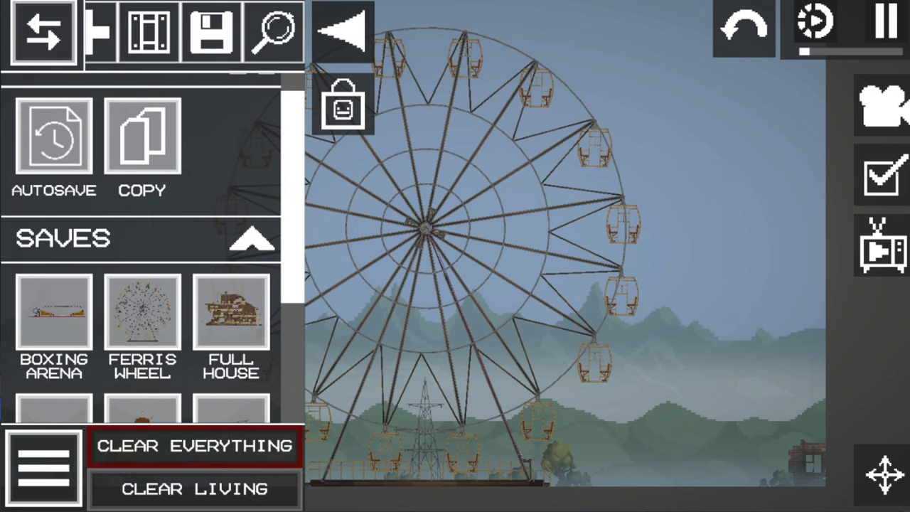
{"action": "left_click", "coordinate": [193, 445]}
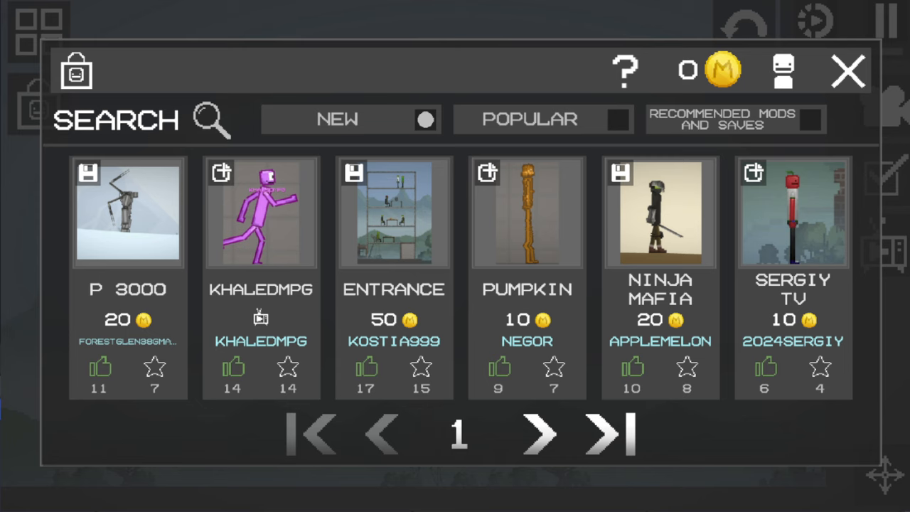
Check the Mels packs, search the store for creator 'melonfon' with no results, then close it
{"action": "left_click", "coordinate": [718, 69]}
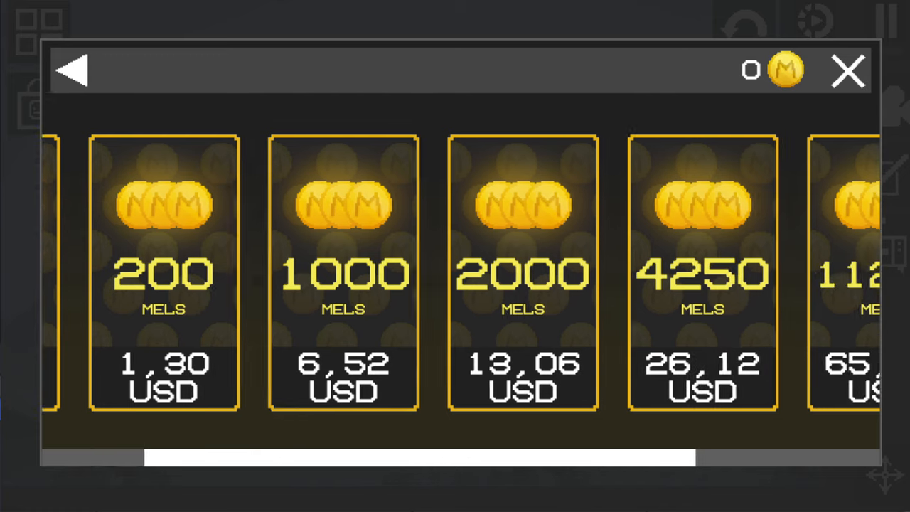
{"action": "scroll", "scroll_direction": "right", "scroll_amount": 3}
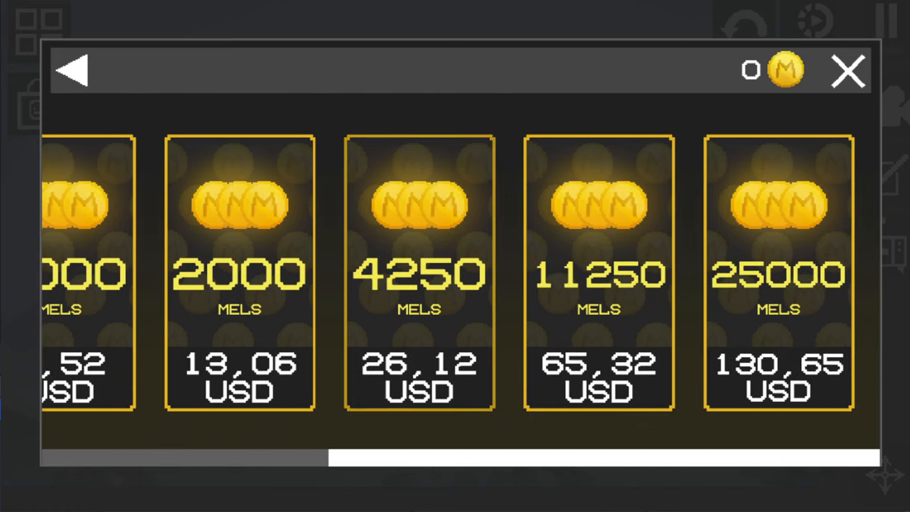
{"action": "left_click", "coordinate": [71, 71]}
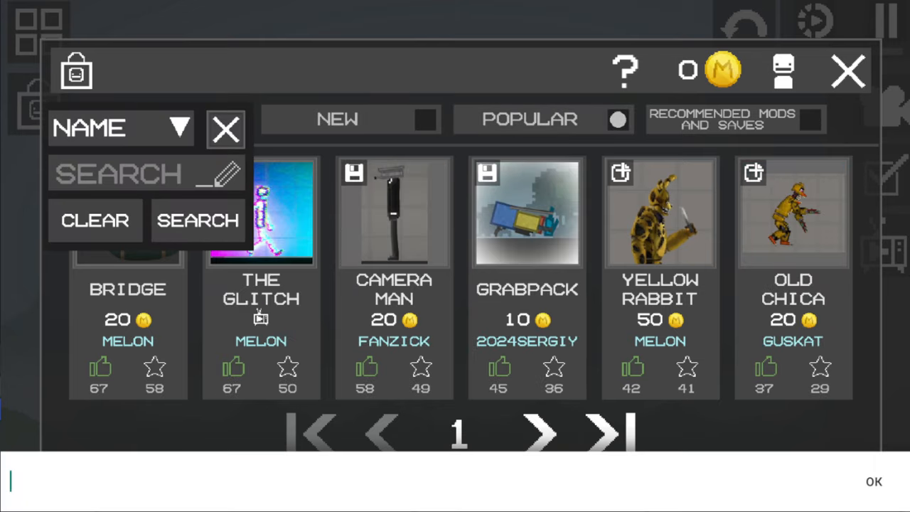
{"action": "type", "text": "melon"}
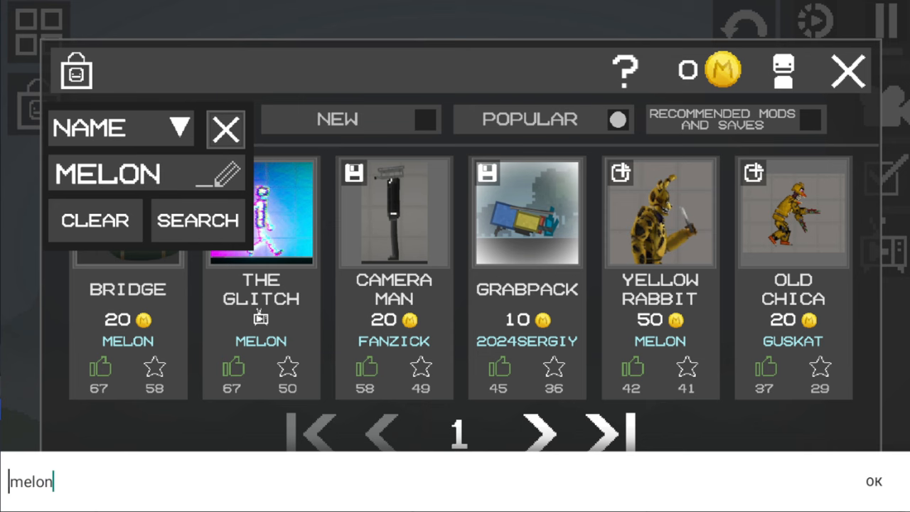
{"action": "type", "text": "fon"}
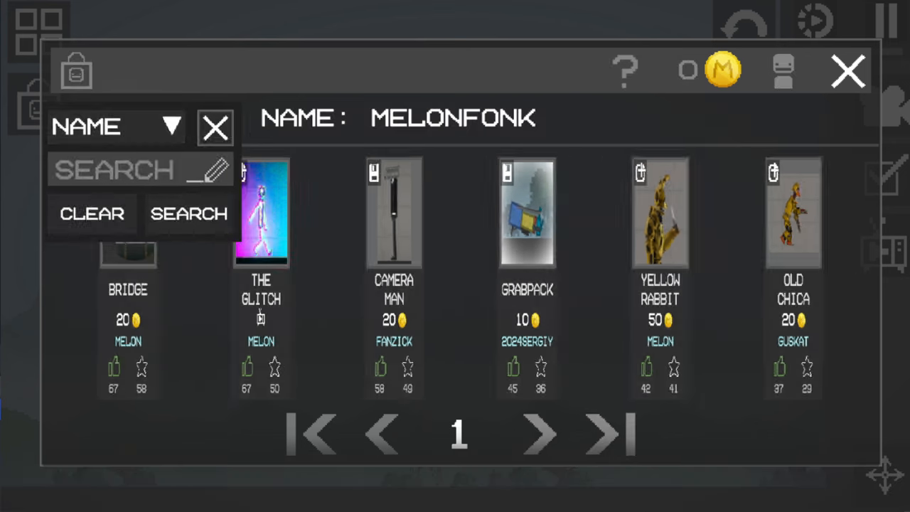
{"action": "left_click", "coordinate": [190, 213]}
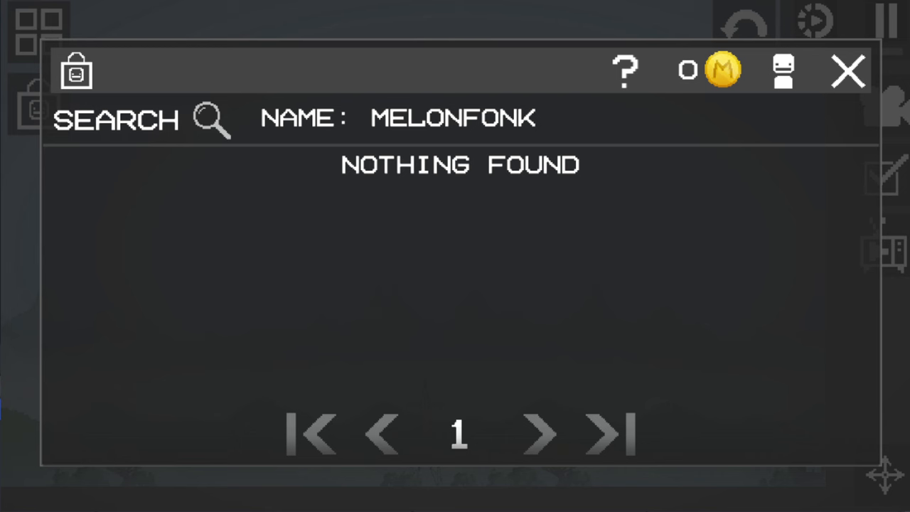
{"action": "left_click", "coordinate": [848, 71]}
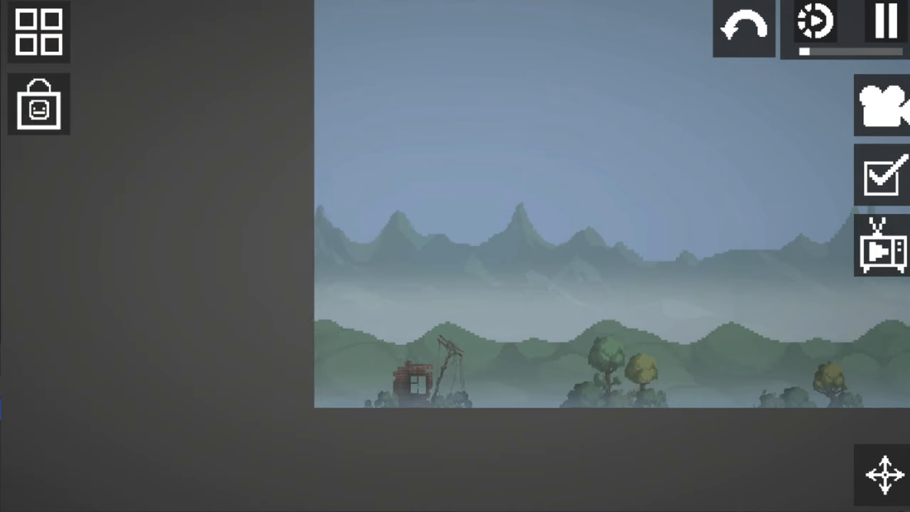
Toggle the spawn list while explosives scorch the ground, ending with rows of glowing blue blocks
{"action": "left_click", "coordinate": [38, 33]}
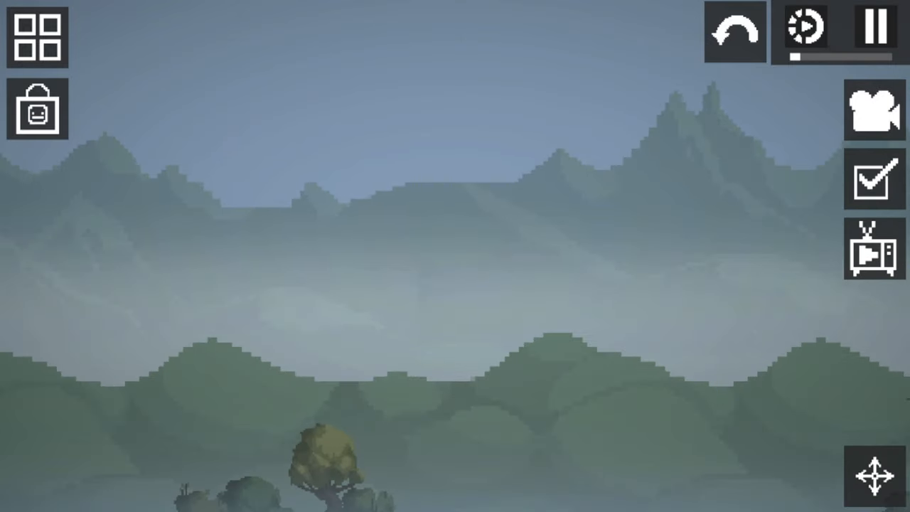
{"action": "left_click", "coordinate": [37, 37]}
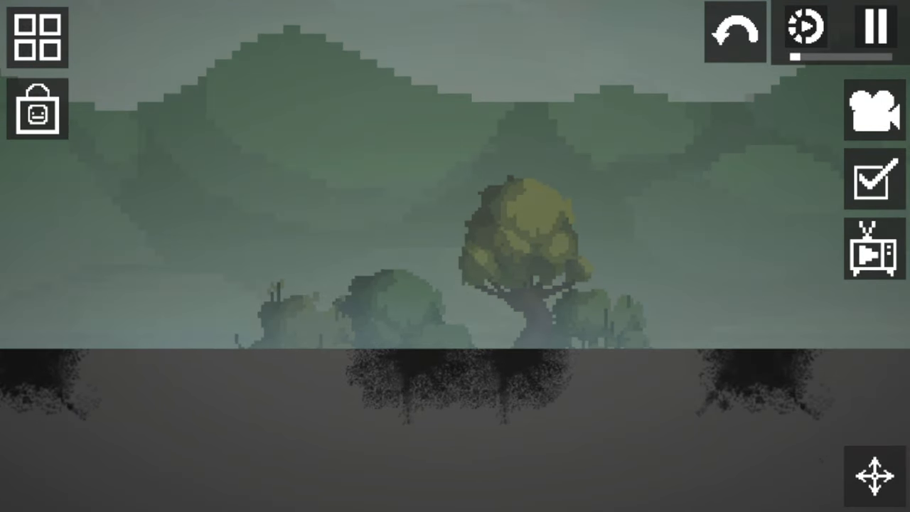
{"action": "left_click", "coordinate": [37, 37]}
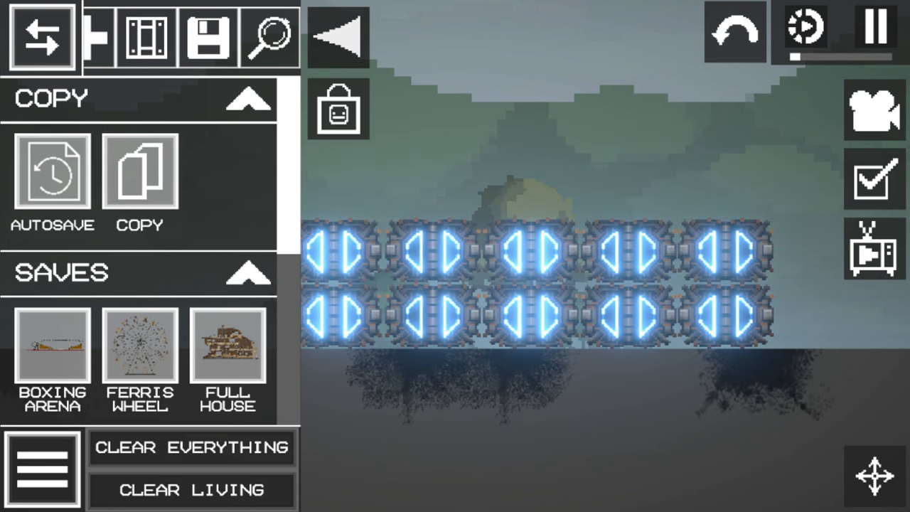
Delete the rows of glowing blue blocks via their context menu, leaving a greenish cloud on the map
{"action": "left_click", "coordinate": [40, 37]}
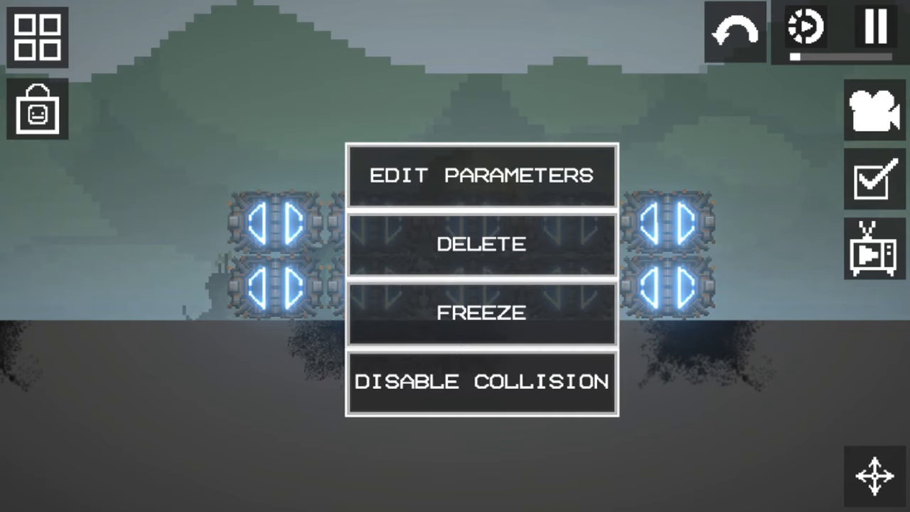
{"action": "scroll", "scroll_direction": "down", "scroll_amount": 3}
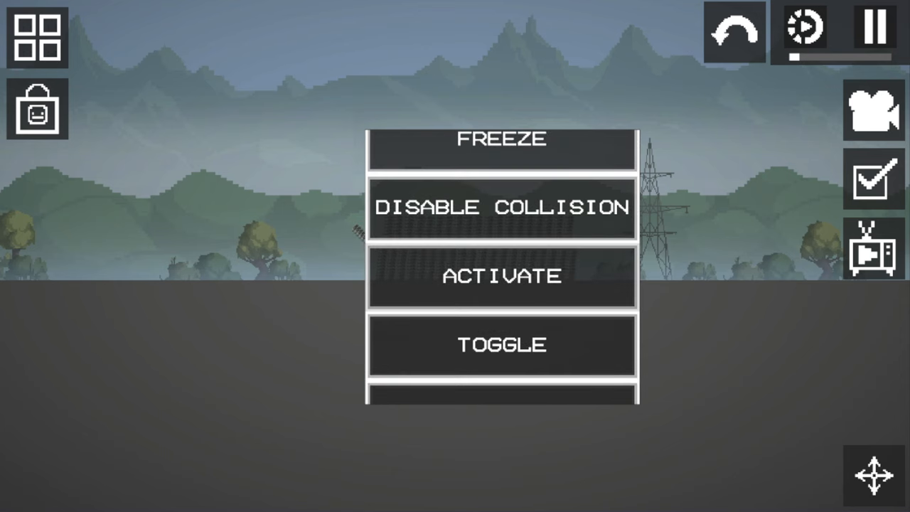
{"action": "left_click", "coordinate": [501, 276]}
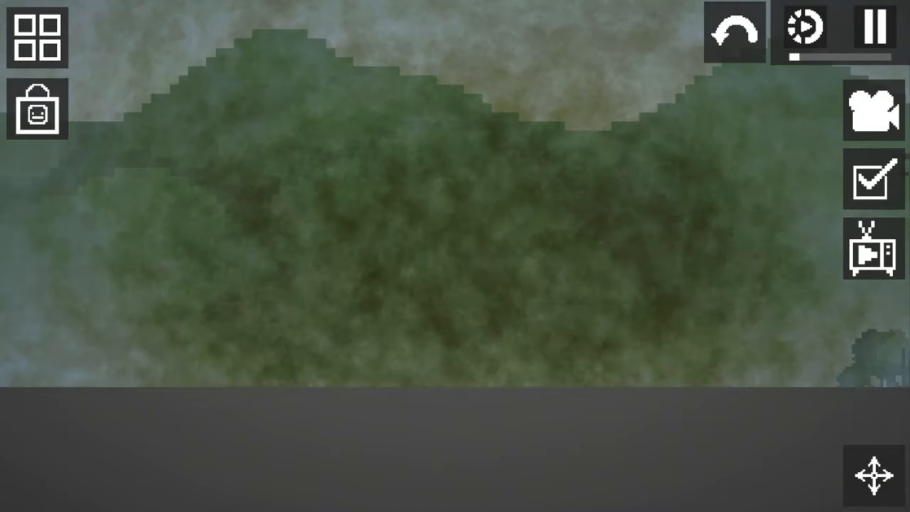
Spawn the saved Lighthouse build on its rocky brick island from the Saves list
{"action": "left_click", "coordinate": [37, 37]}
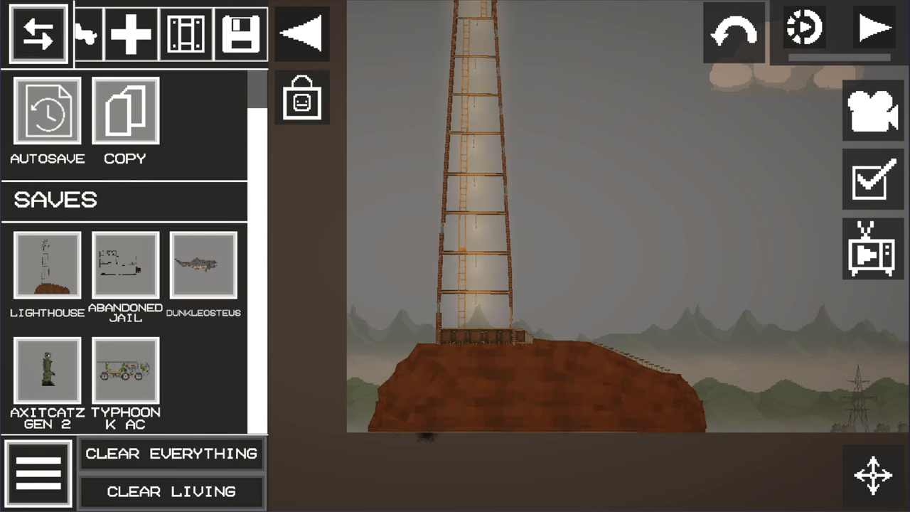
Toggle the Saves list and camera options, then clear everything to leave a bare grid map
{"action": "left_click", "coordinate": [876, 31]}
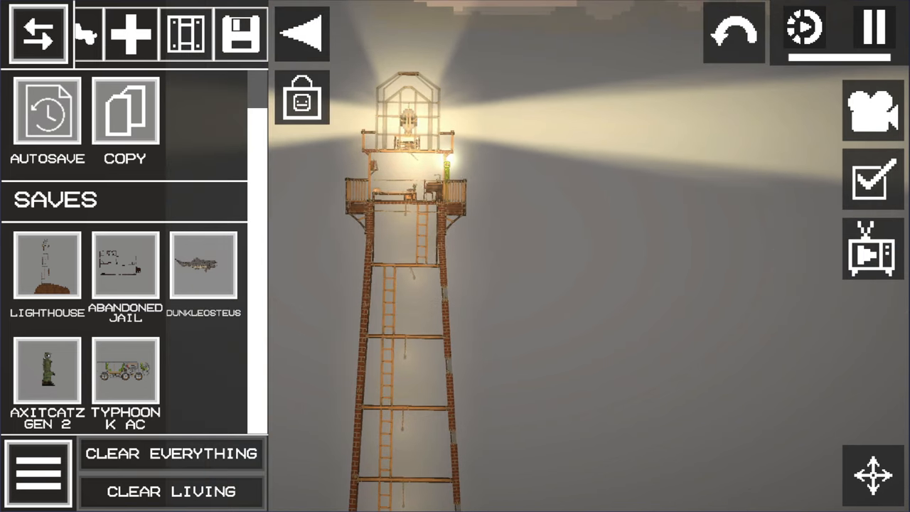
{"action": "left_click", "coordinate": [37, 34]}
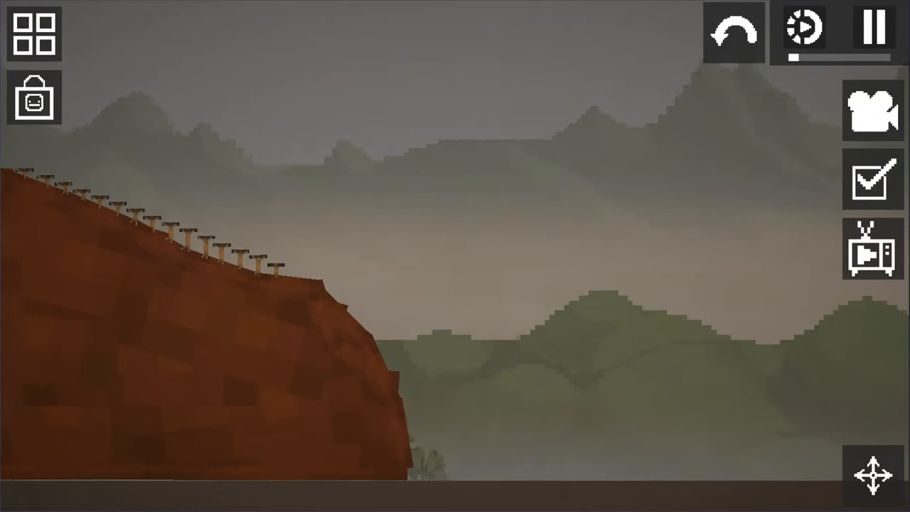
{"action": "left_click", "coordinate": [33, 33]}
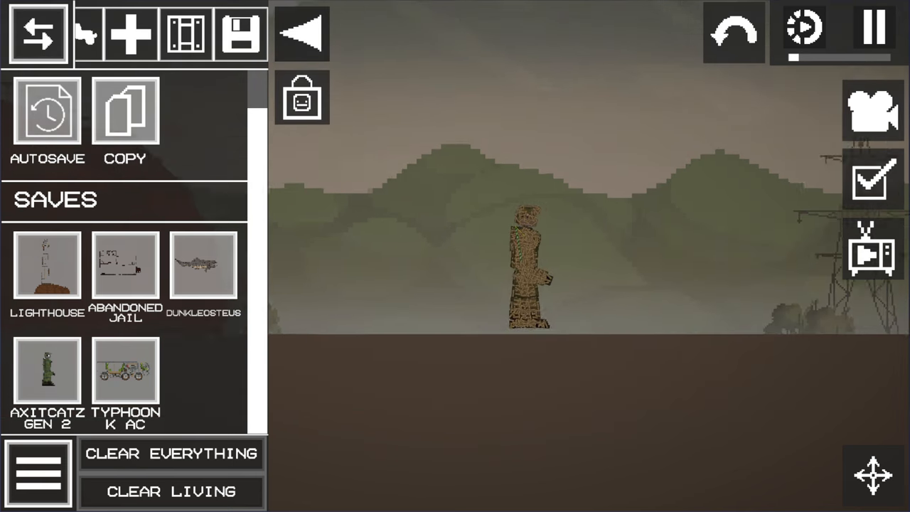
{"action": "left_click", "coordinate": [874, 109]}
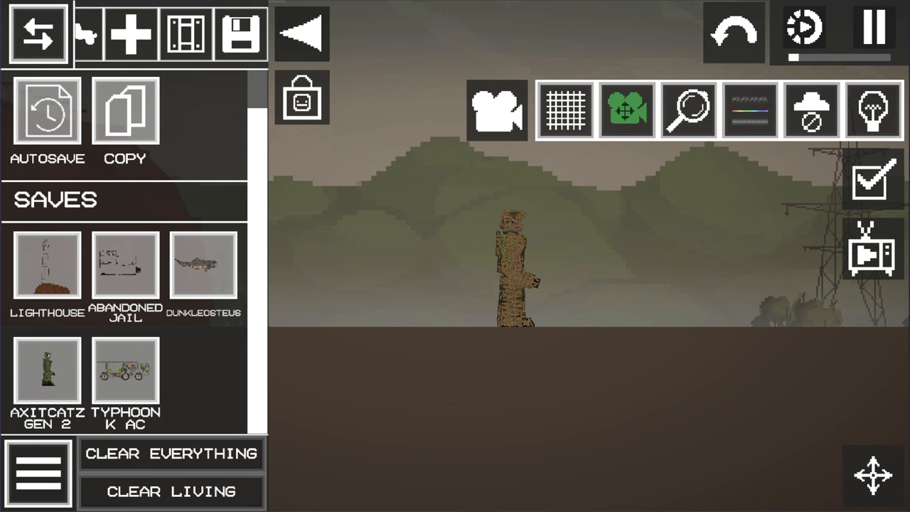
{"action": "left_click", "coordinate": [749, 110]}
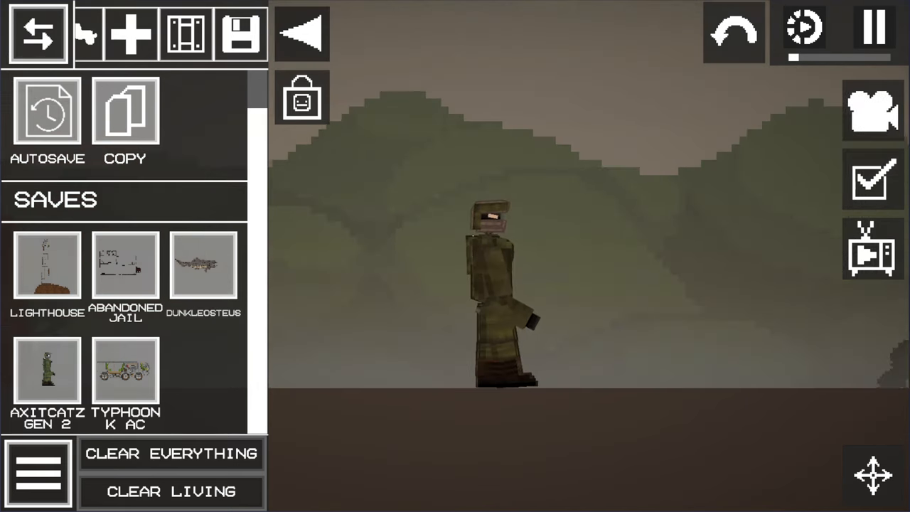
{"action": "left_click", "coordinate": [37, 34]}
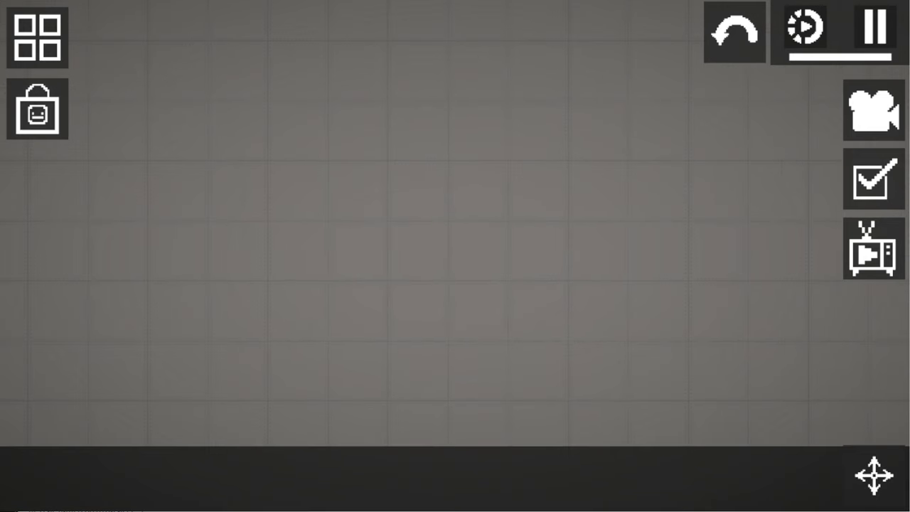
Browse the Saves list, change the sandbox theme colour and load the grey bomb heap scene
{"action": "left_click", "coordinate": [37, 110]}
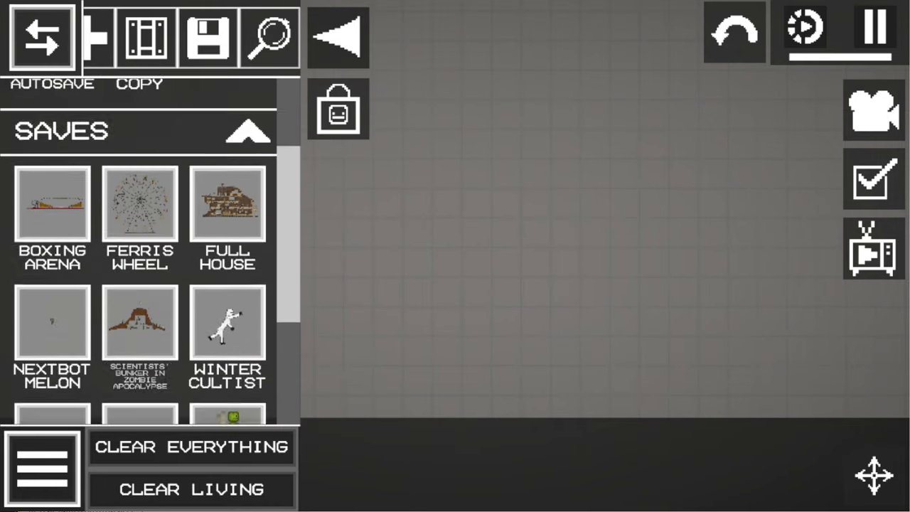
{"action": "scroll", "scroll_direction": "down", "scroll_amount": 3}
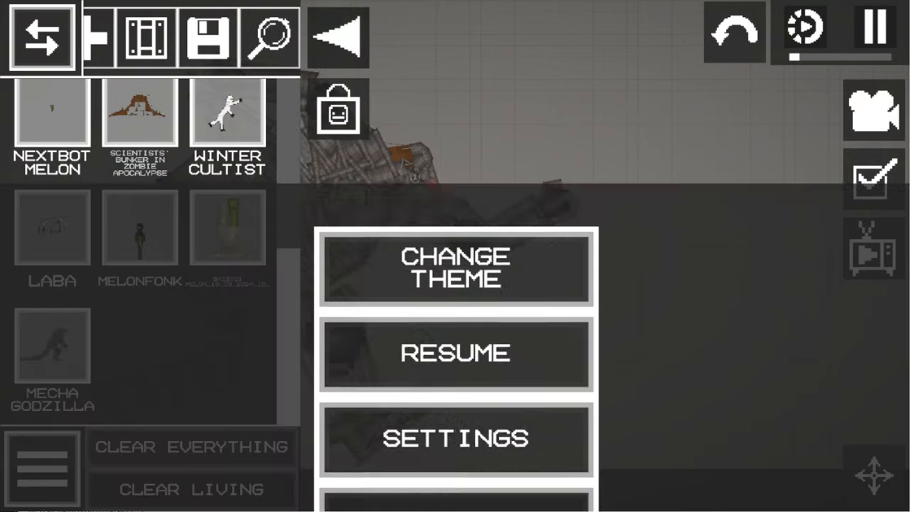
{"action": "left_click", "coordinate": [456, 353]}
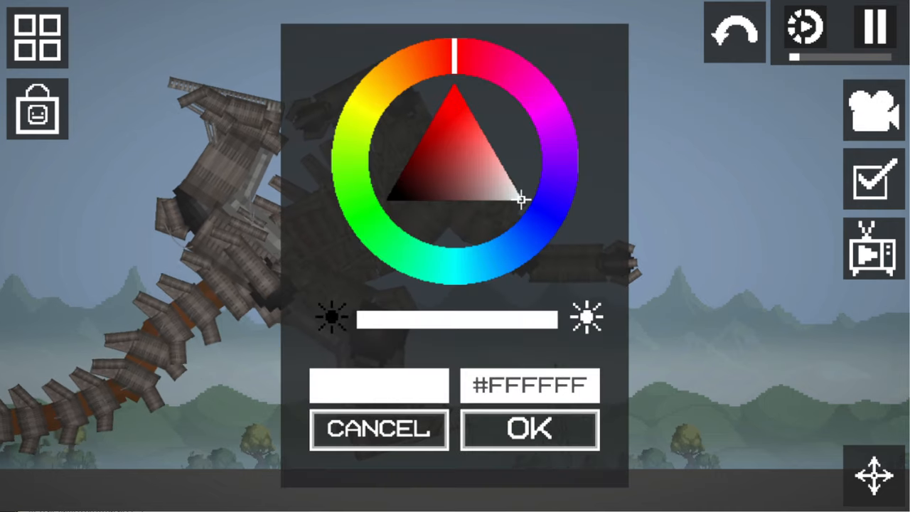
{"action": "left_click", "coordinate": [529, 430]}
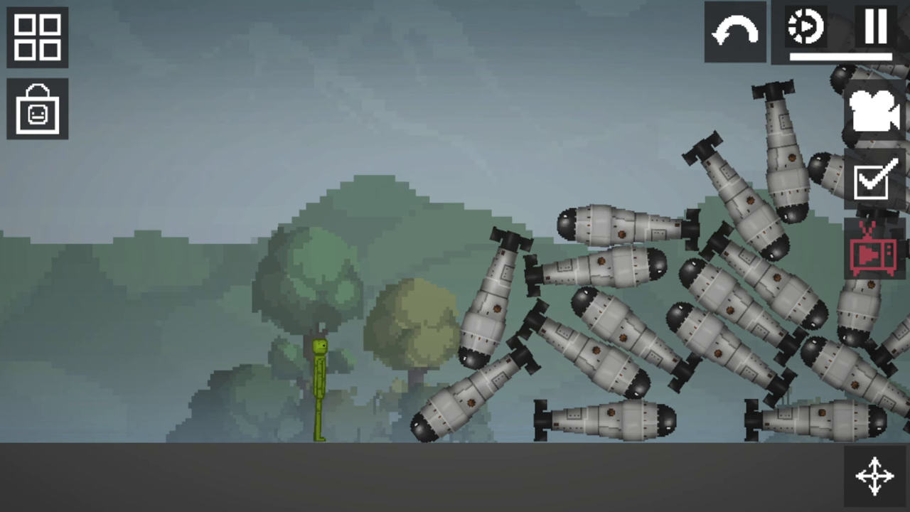
Spawn fruit figures from Mechanics and User Mods and let them explode into stains and scorch marks
{"action": "left_click", "coordinate": [37, 37]}
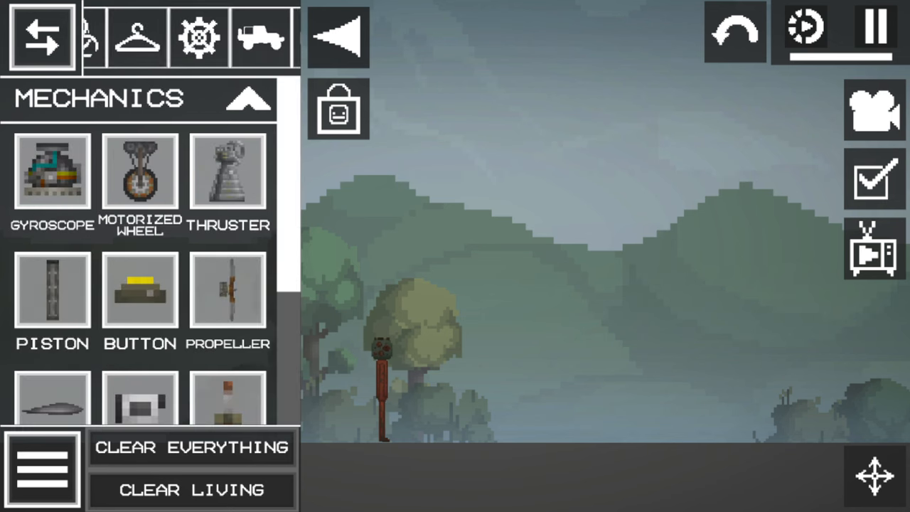
{"action": "left_click", "coordinate": [39, 37]}
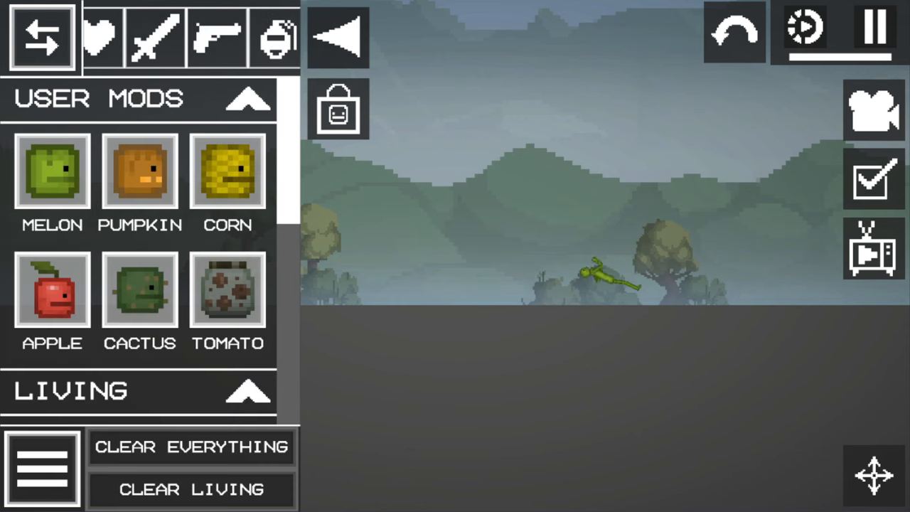
{"action": "left_click", "coordinate": [40, 37]}
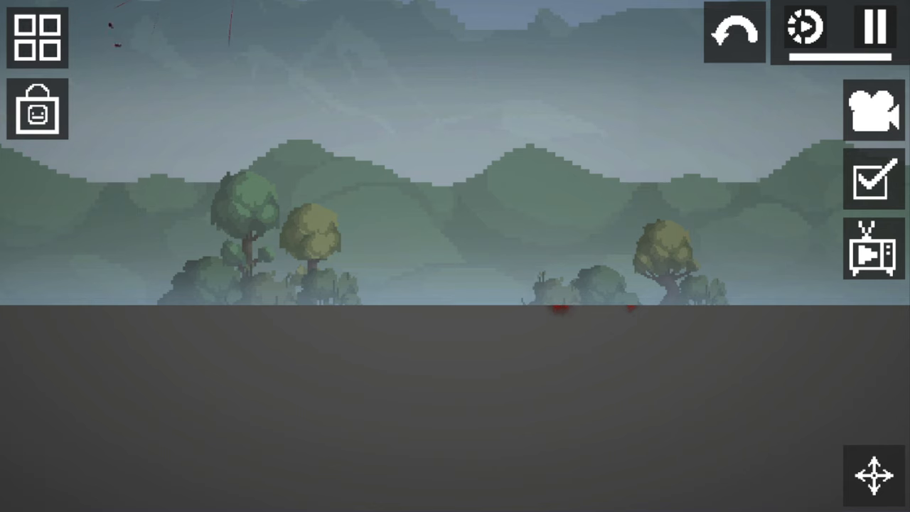
{"action": "left_click", "coordinate": [37, 37]}
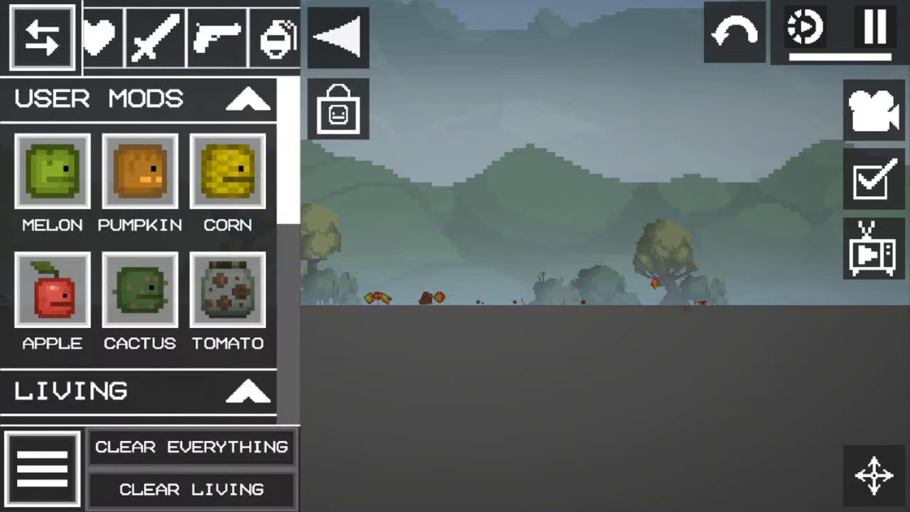
{"action": "left_click", "coordinate": [41, 37]}
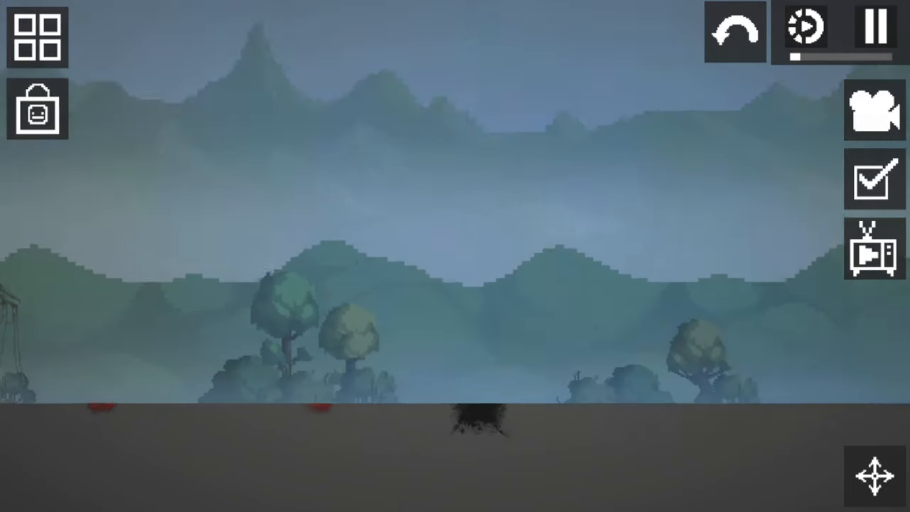
Box-select the block wall and use its Save/Copy/Resize options
{"action": "left_click", "coordinate": [37, 37]}
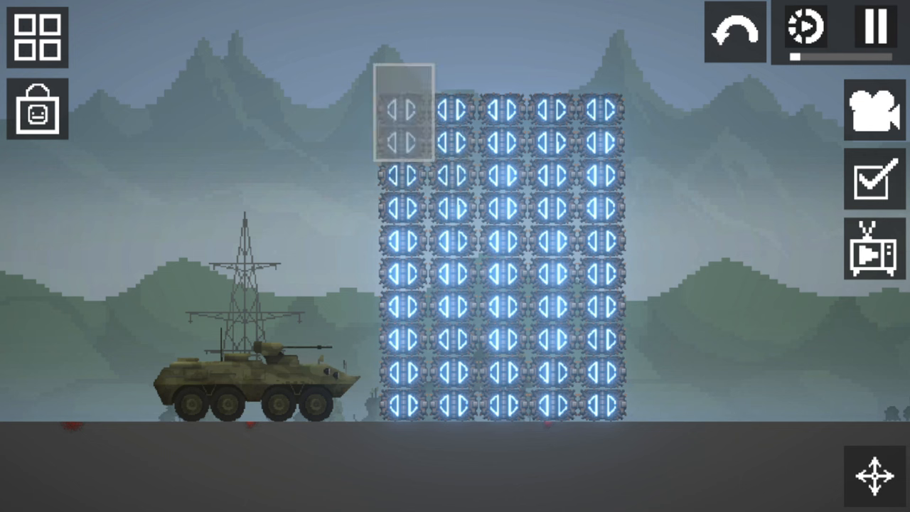
{"action": "left_click", "coordinate": [400, 117]}
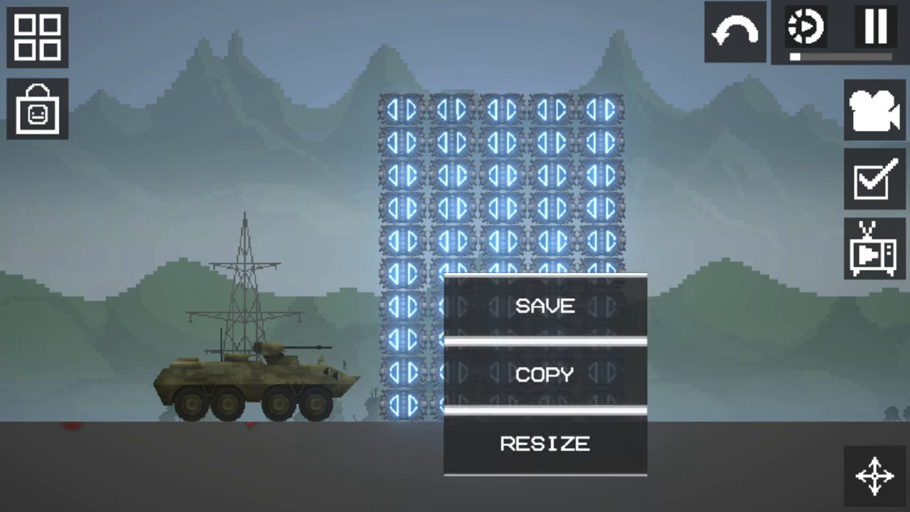
{"action": "left_click", "coordinate": [545, 443]}
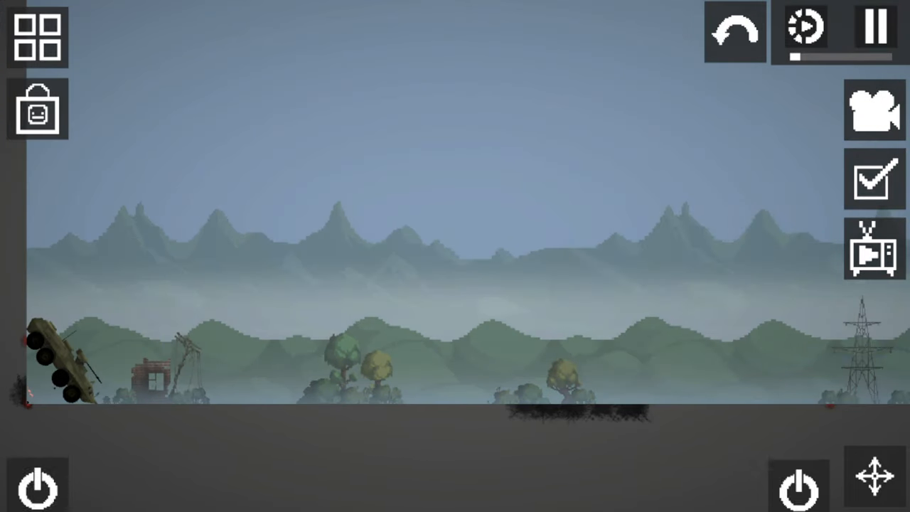
Clear everything from the sandbox and leave the User Mods item list showing
{"action": "left_click", "coordinate": [37, 37]}
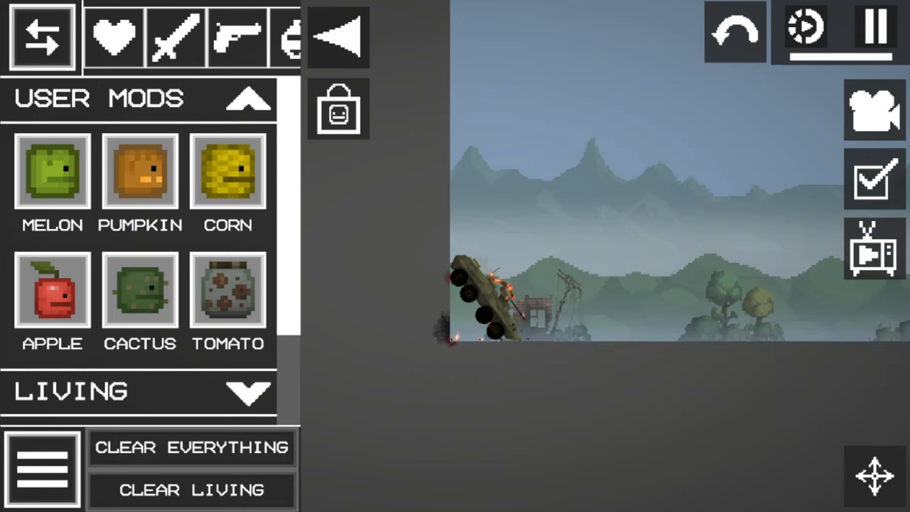
{"action": "left_click", "coordinate": [40, 37]}
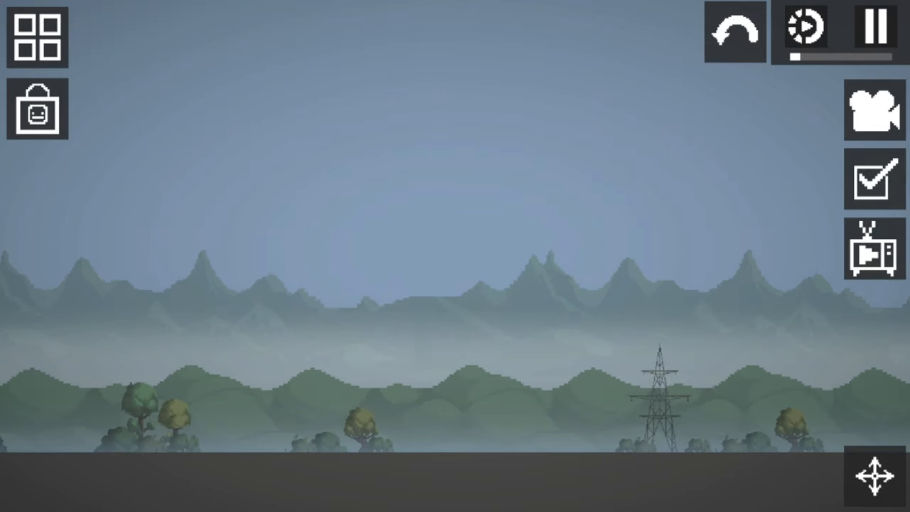
{"action": "left_click", "coordinate": [37, 37]}
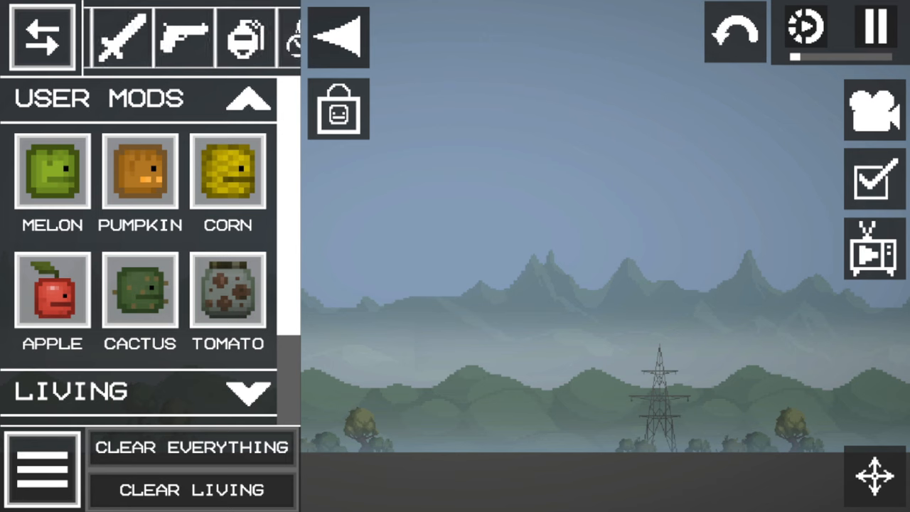